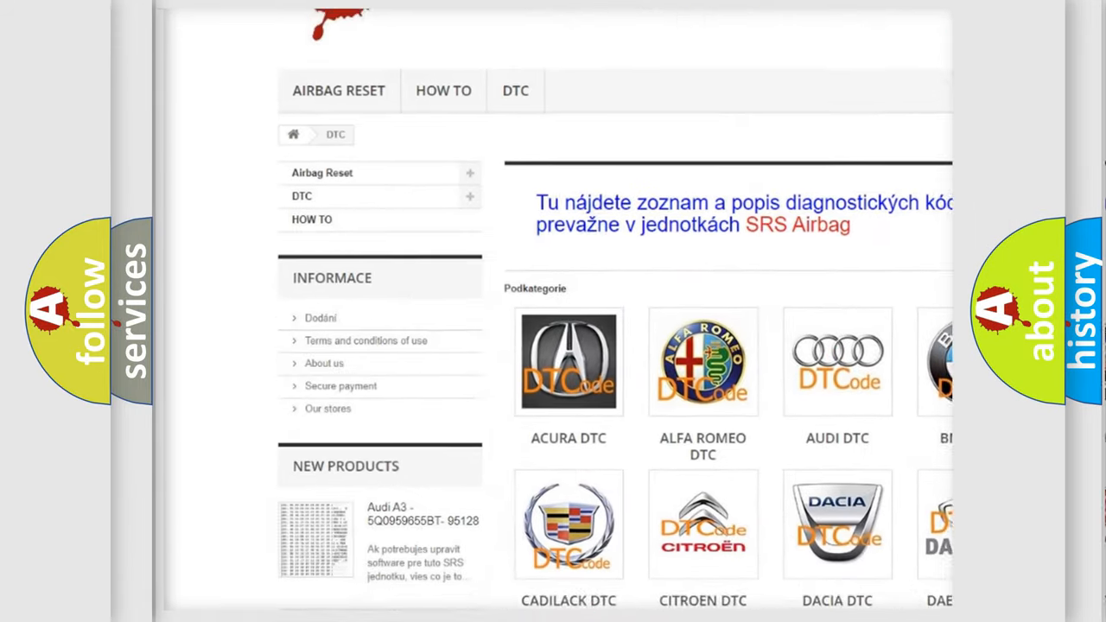
# - Scroll past the B1145 description to the causes: failed ECM, CAN-bus resistance, shorted bus wires
pyautogui.scroll(-3)
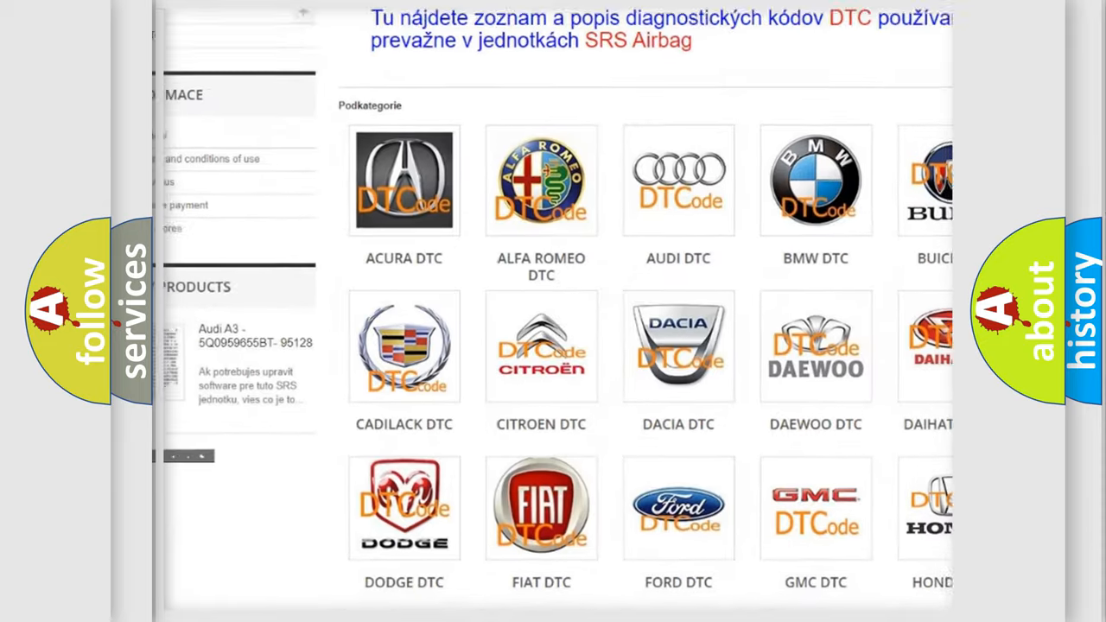
pyautogui.scroll(-3)
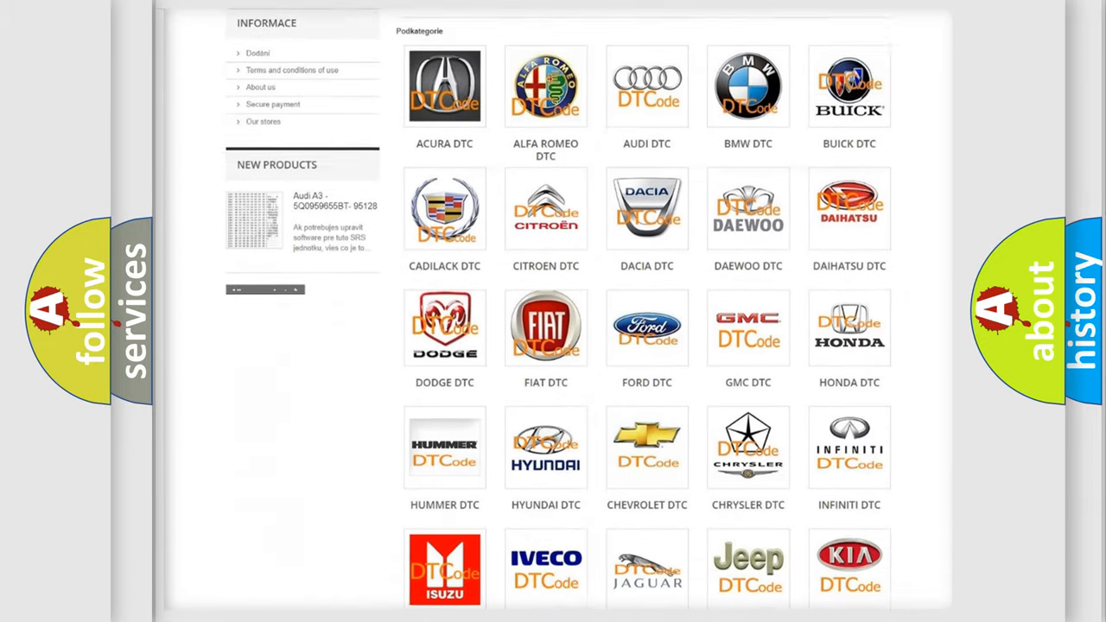
pyautogui.scroll(-3)
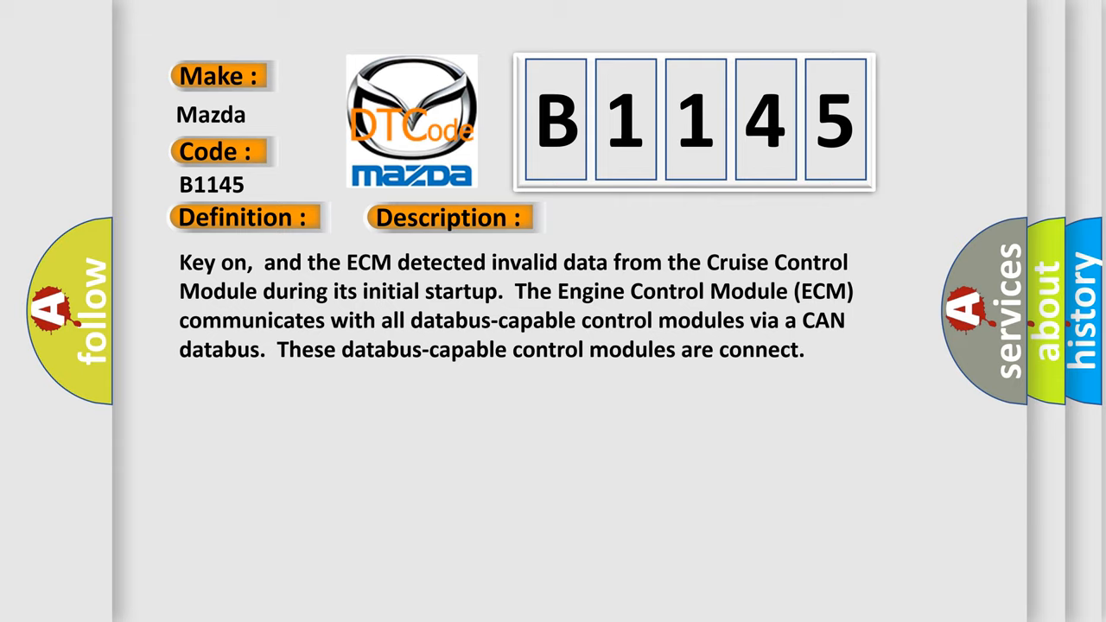
pyautogui.click(635, 217)
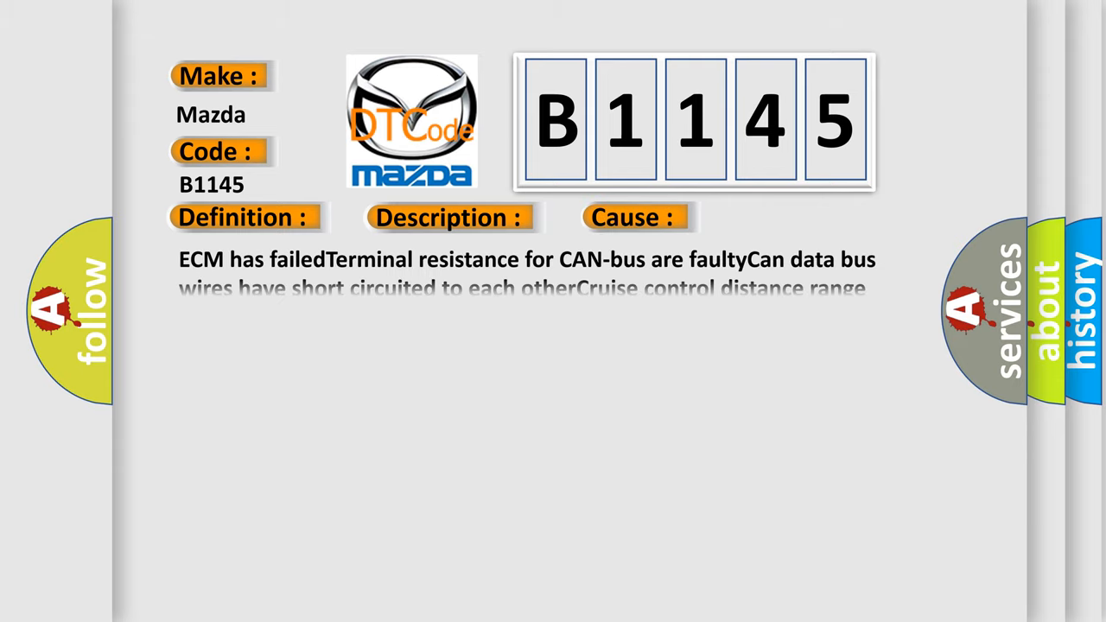